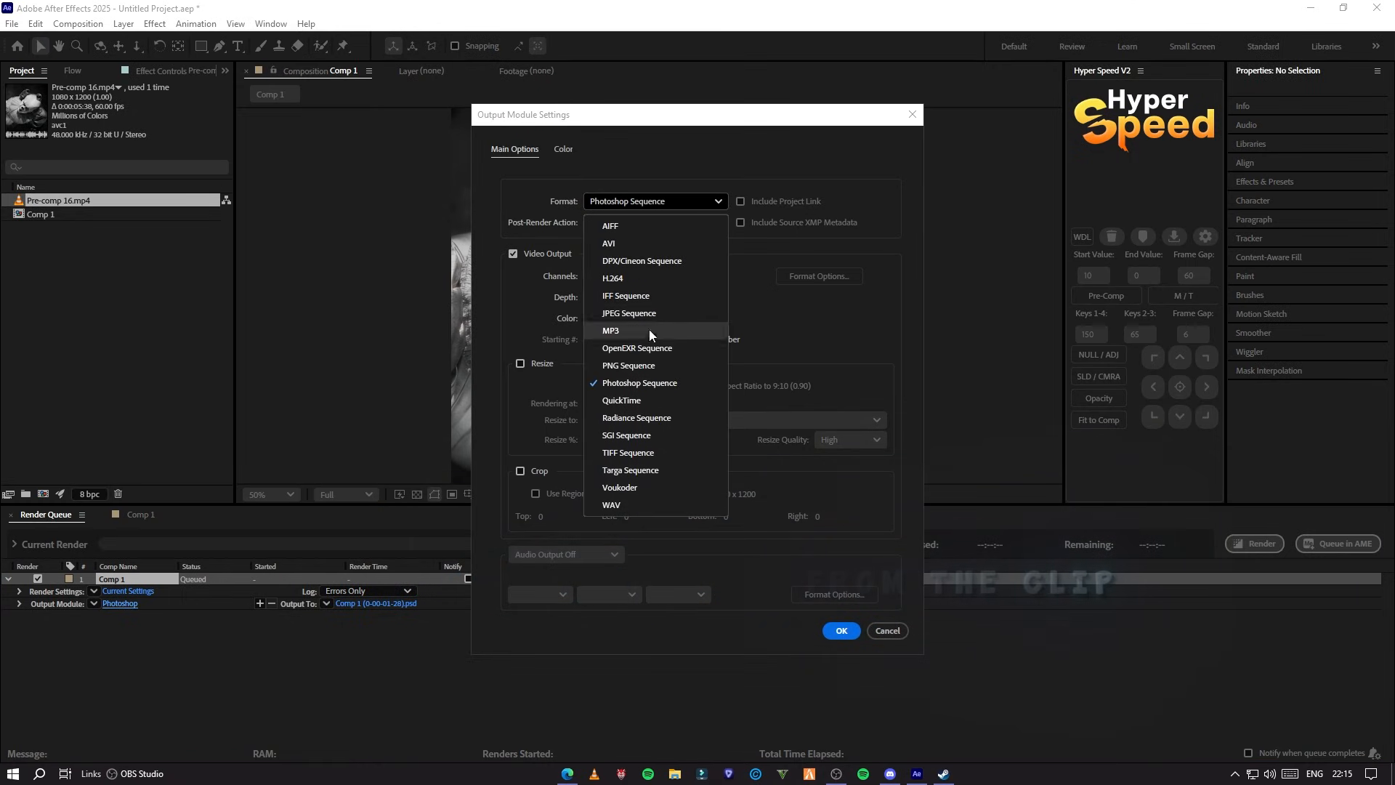
Step: Export the current Comp 1 frame as a PNG still saved to the Desktop
{"action": "left_click", "coordinate": [628, 365]}
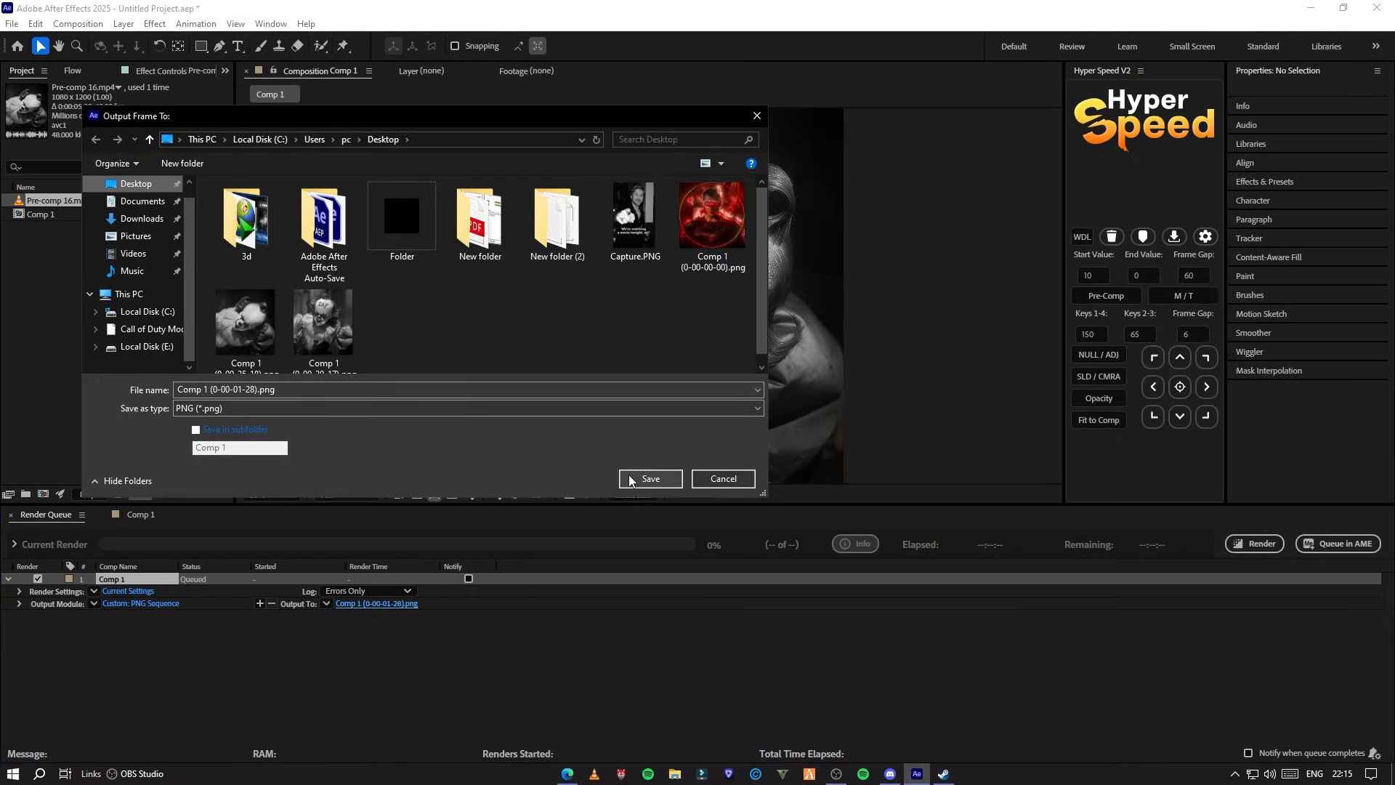
{"action": "left_click", "coordinate": [651, 478]}
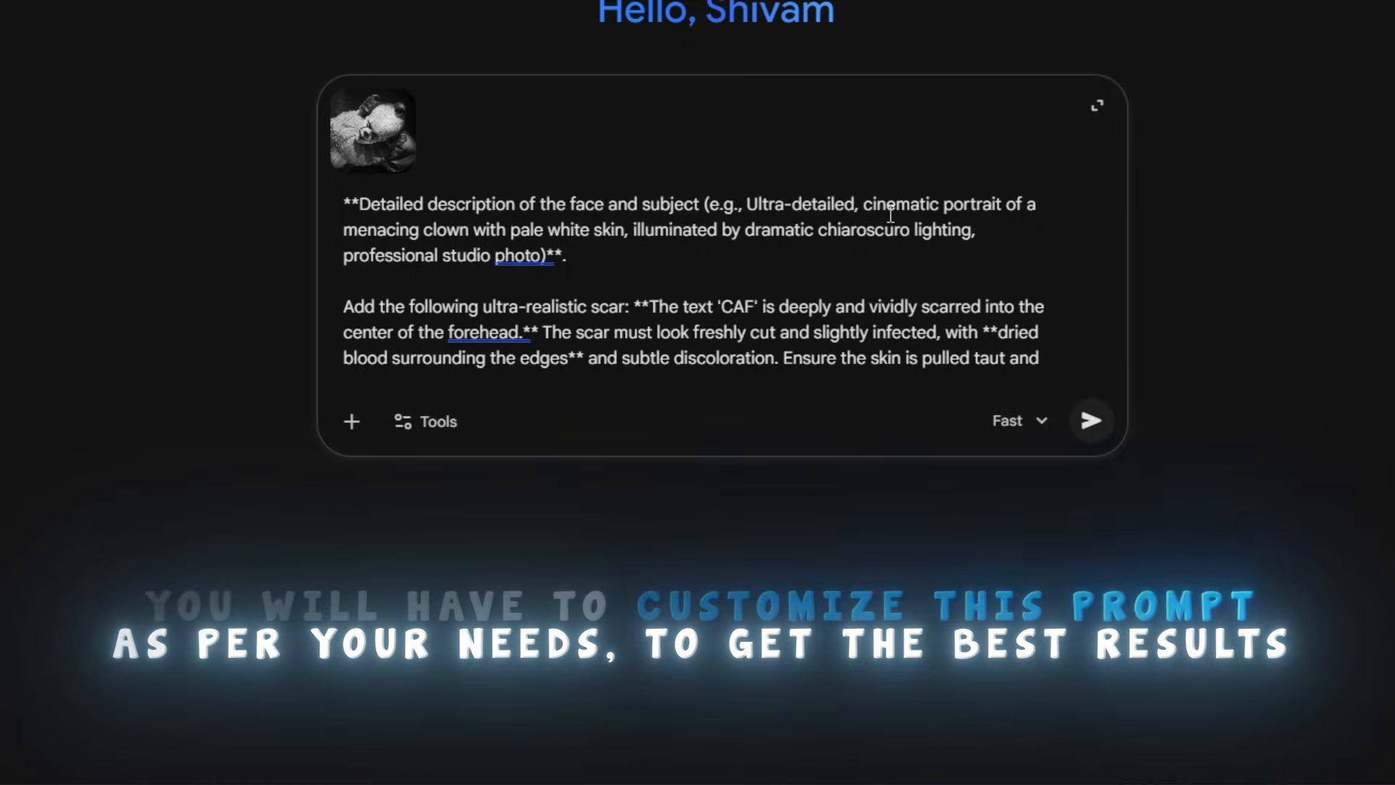
Step: Refine the bloody CAF scar prompt wording and send it with the clown frame to Gemini
{"action": "double_click", "coordinate": [426, 230]}
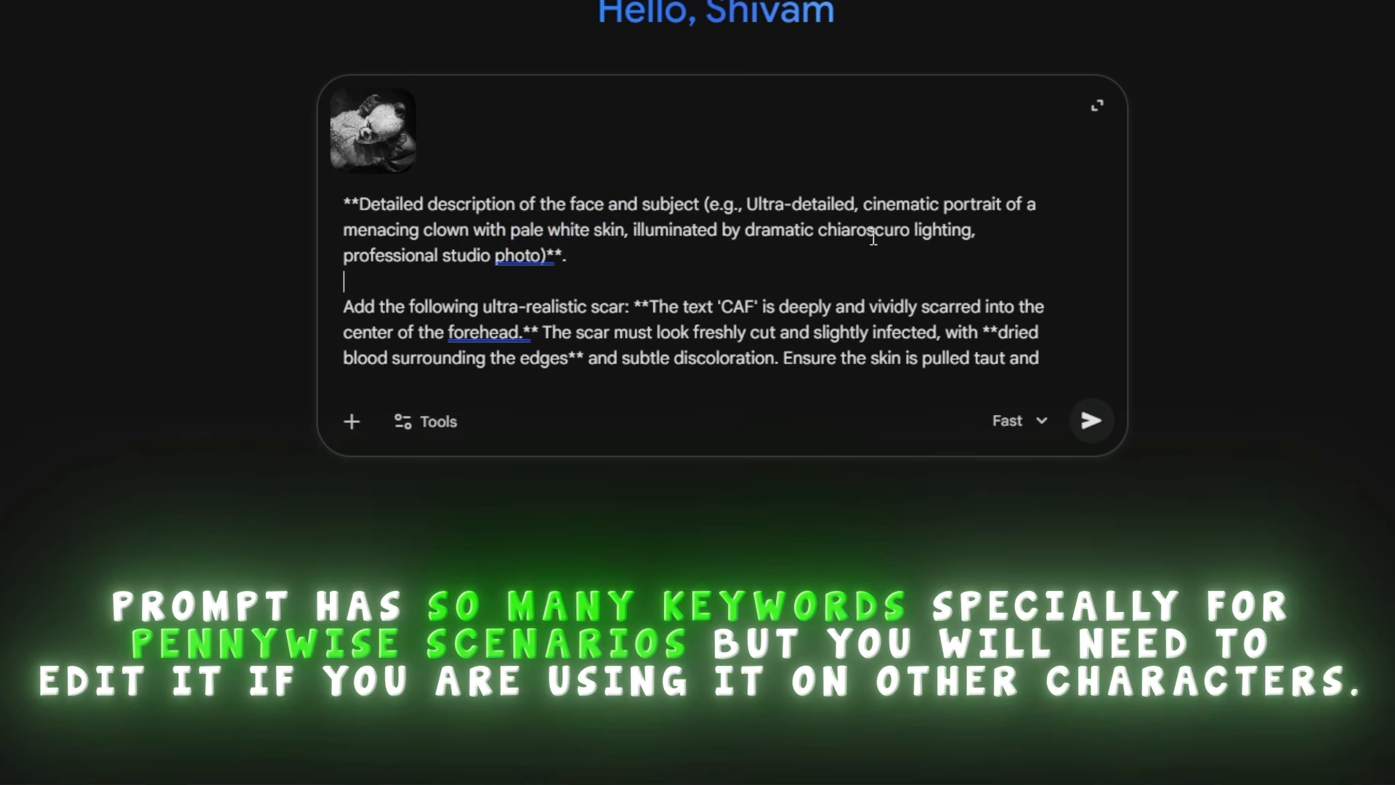
{"action": "scroll", "scroll_direction": "down", "scroll_amount": 3}
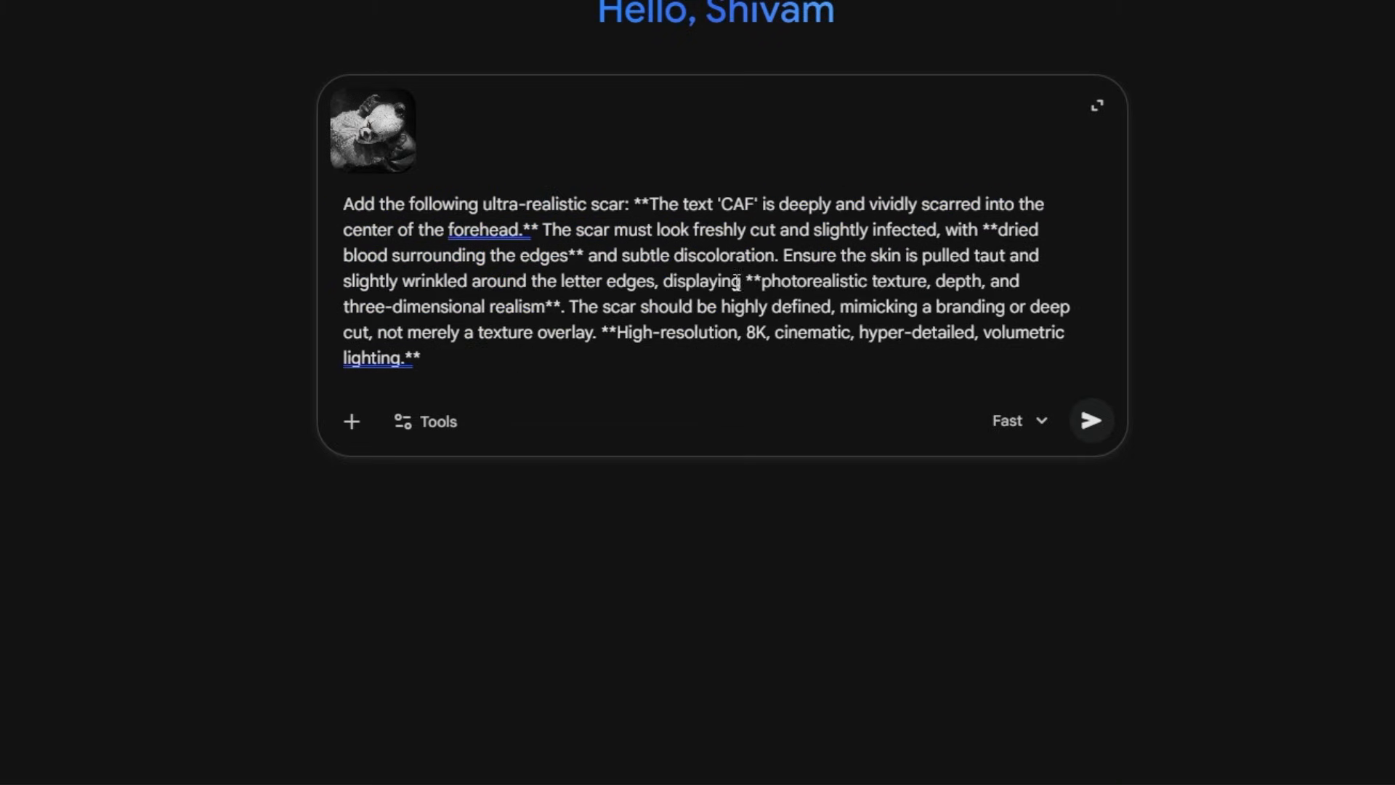
{"action": "double_click", "coordinate": [488, 229]}
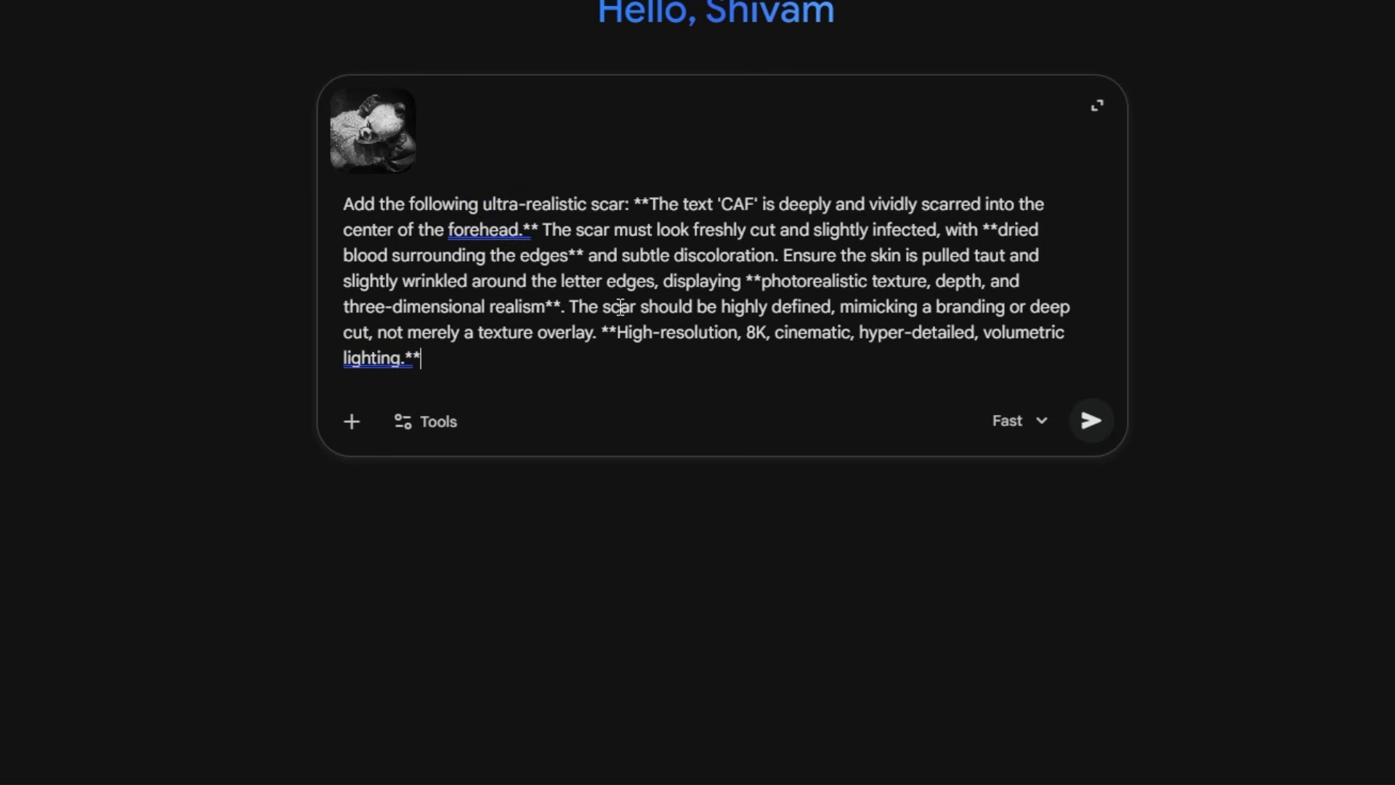
{"action": "left_click", "coordinate": [1089, 421]}
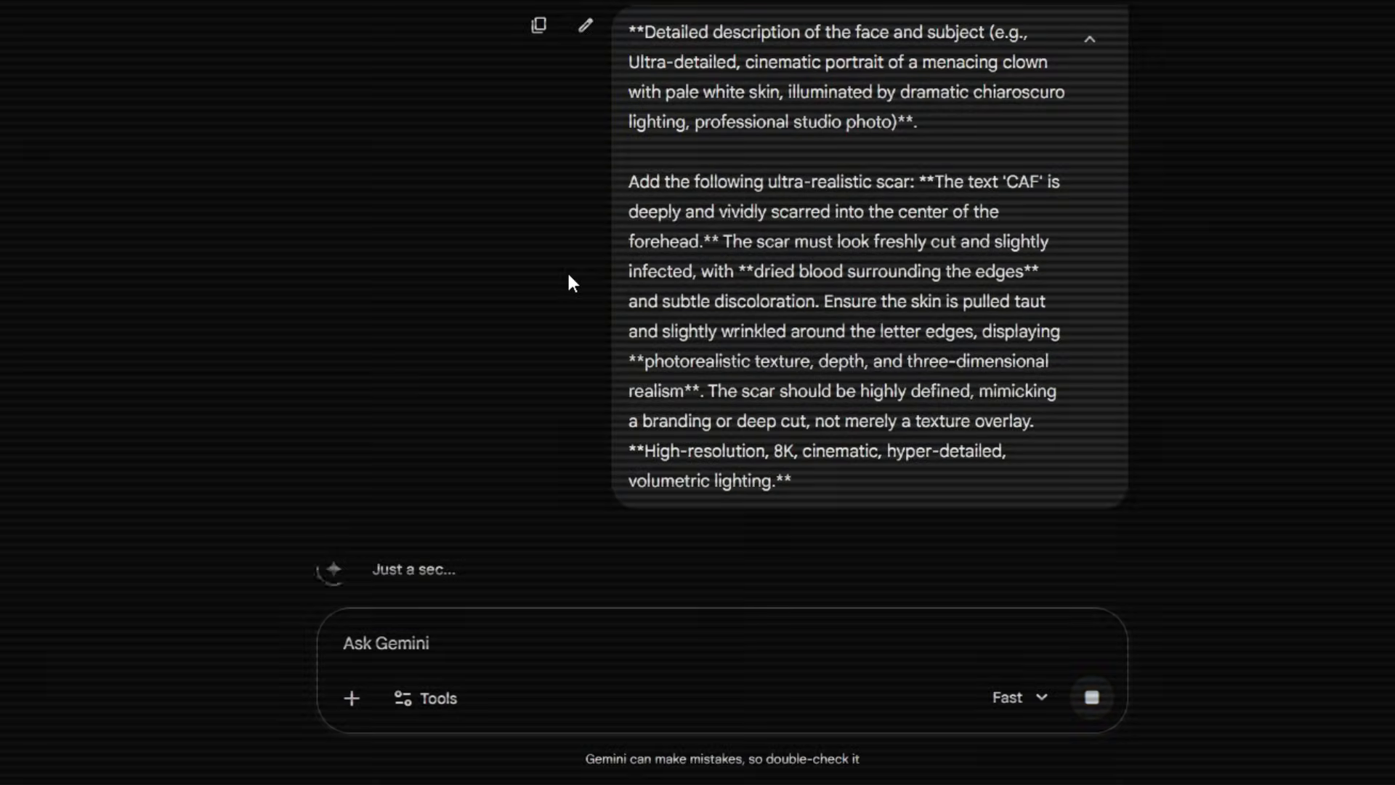
Step: Save Gemini's generated scarred-clown image via Save image as
{"action": "right_click", "coordinate": [750, 272]}
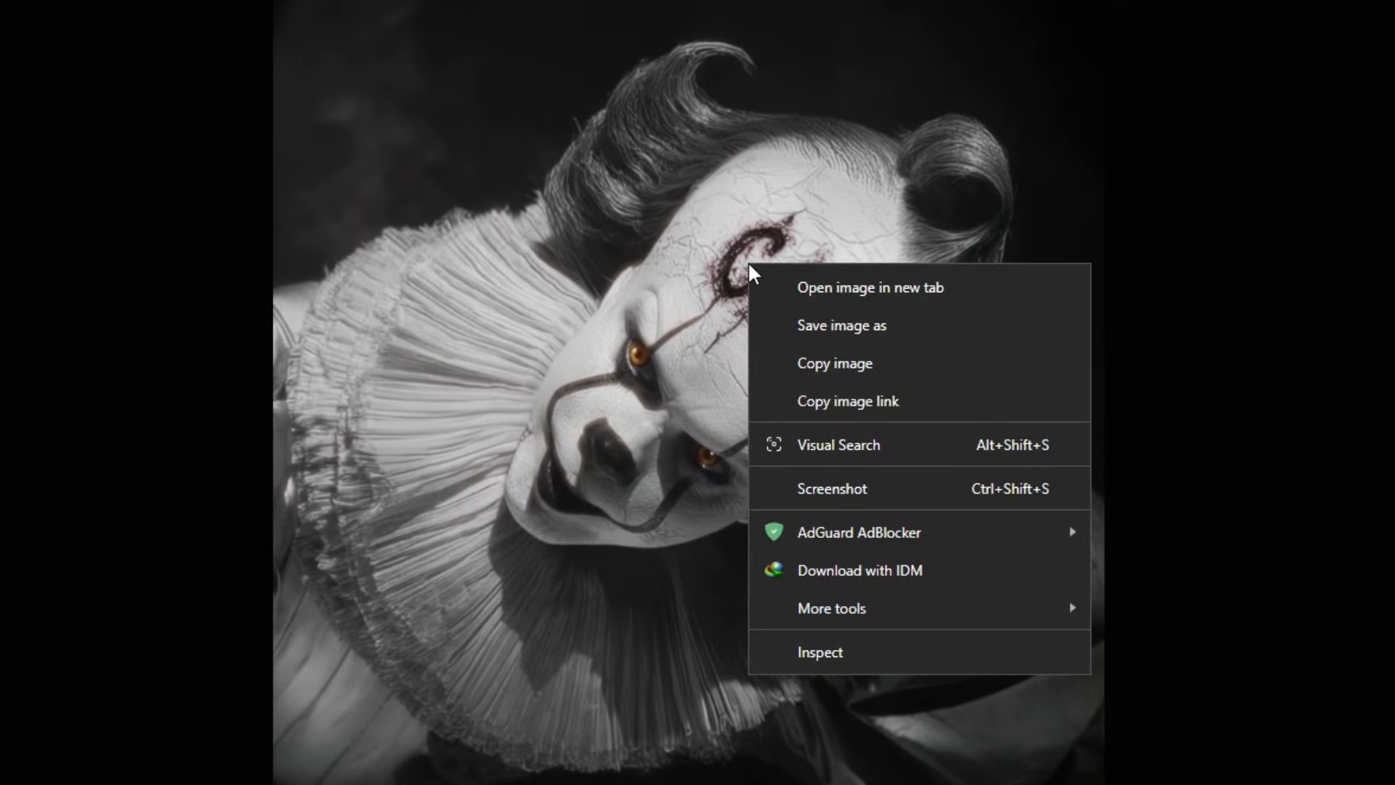
{"action": "left_click", "coordinate": [840, 324]}
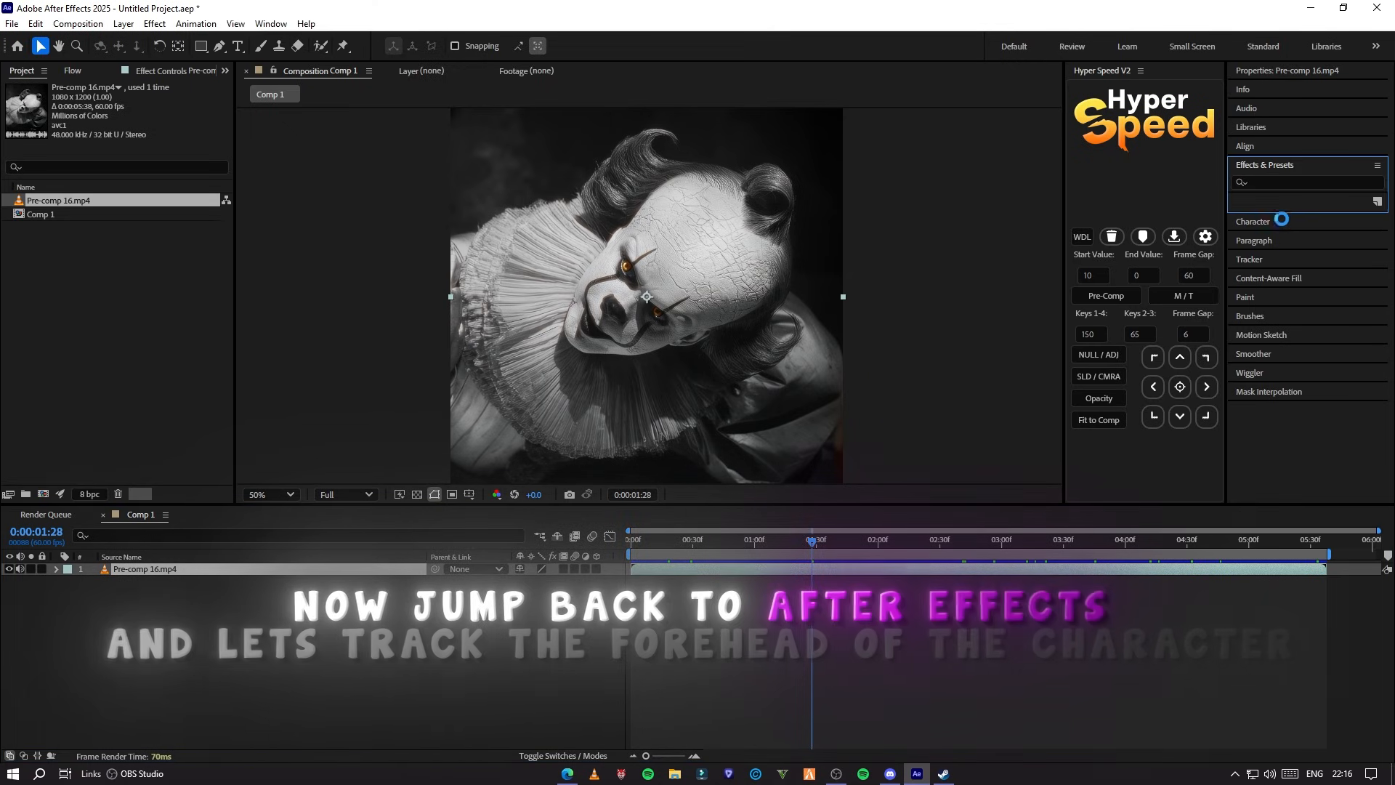
Step: Find Lockdown by searching 'lock' and apply it to the Pre-comp 16.mp4 layer
{"action": "type", "text": "lockd"}
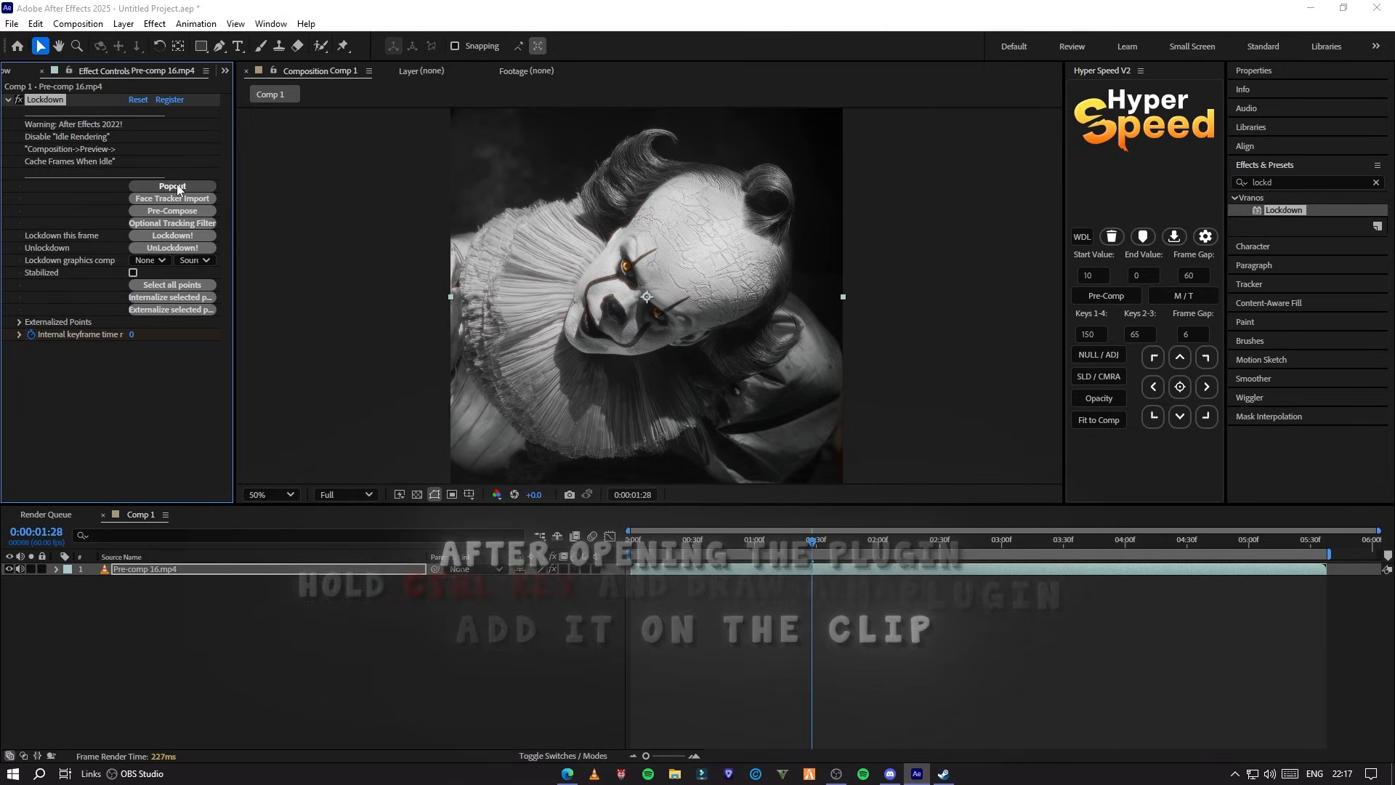
{"action": "left_click", "coordinate": [173, 187]}
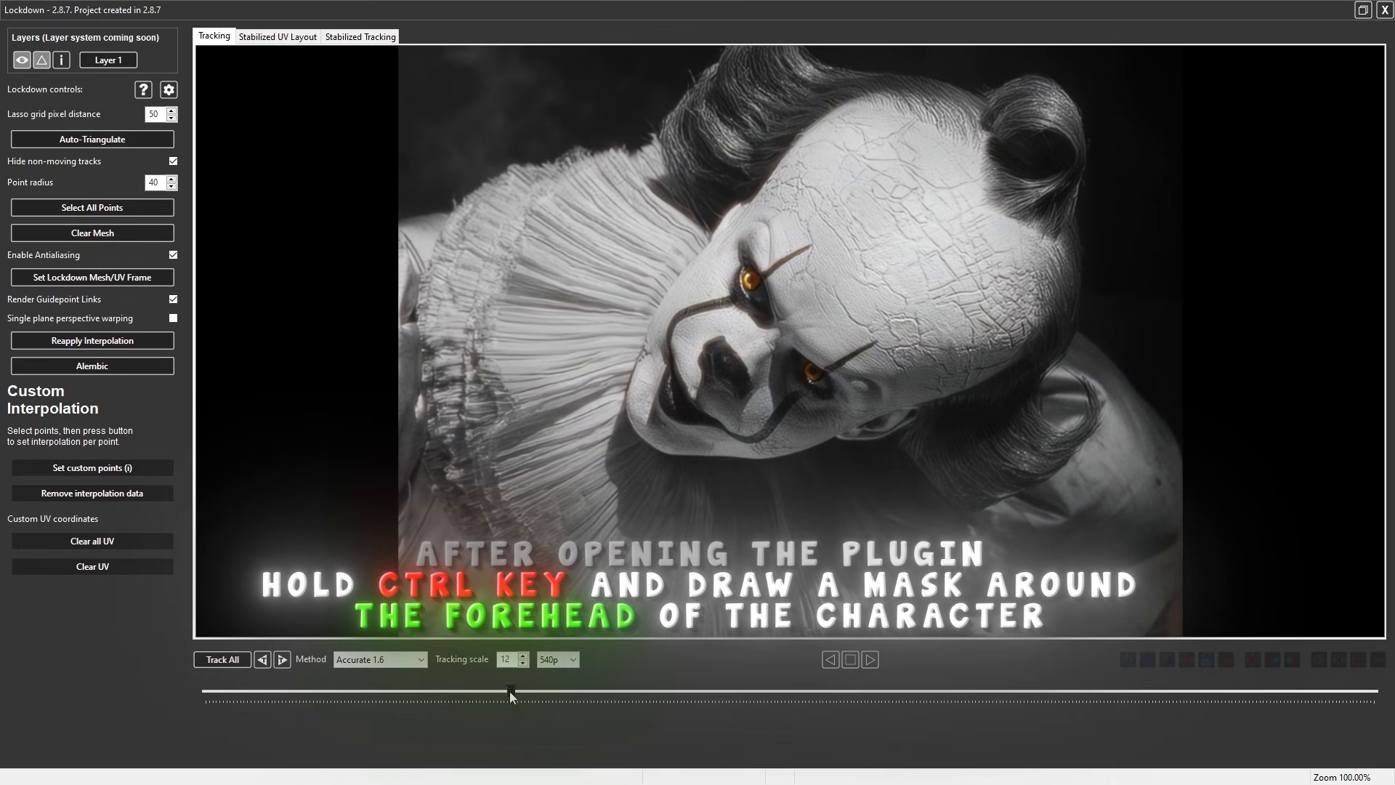
Step: From the first frame, lasso the clown's forehead and Track All points through the clip
{"action": "left_click_drag", "start_coordinate": [510, 690], "coordinate": [204, 690]}
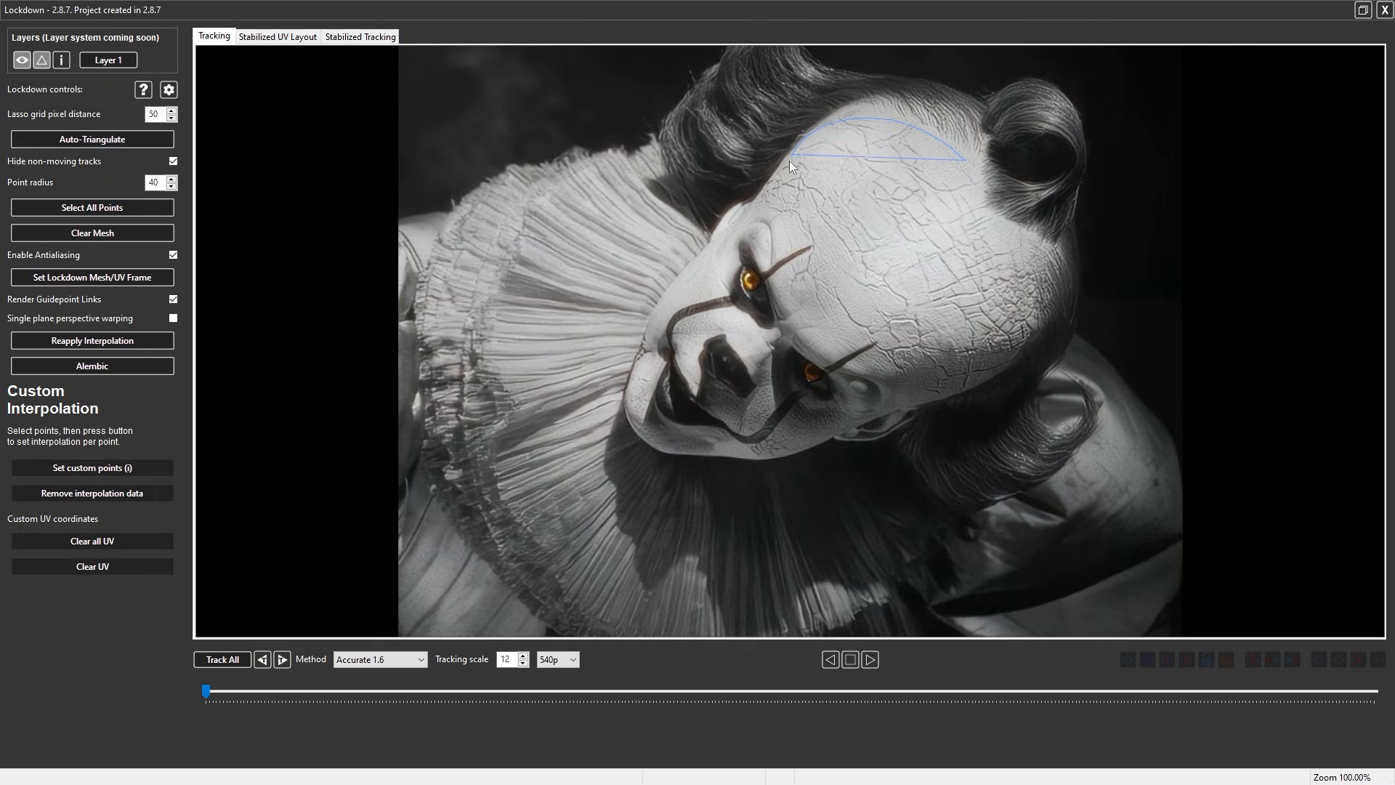
{"action": "left_click_drag", "start_coordinate": [790, 168], "coordinate": [816, 334]}
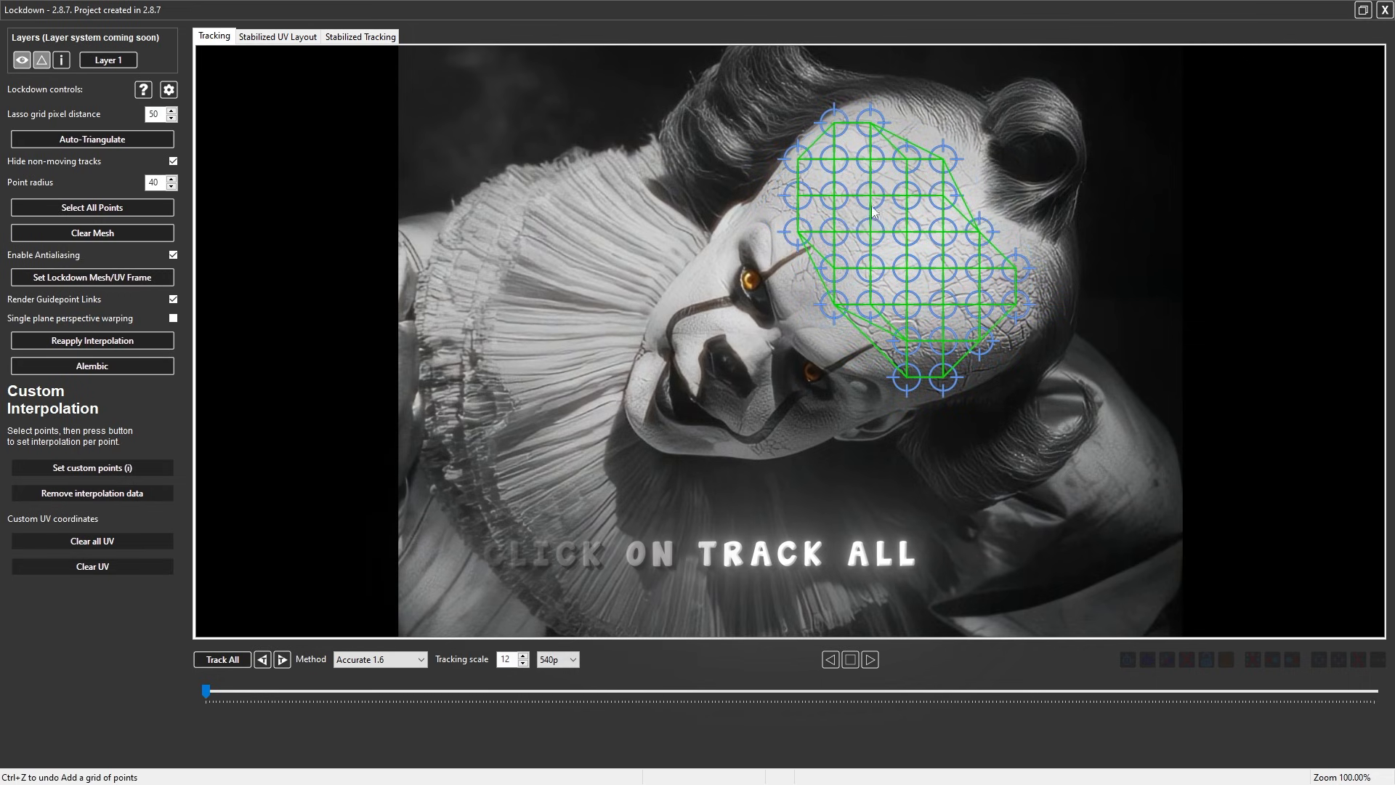
{"action": "left_click", "coordinate": [221, 660]}
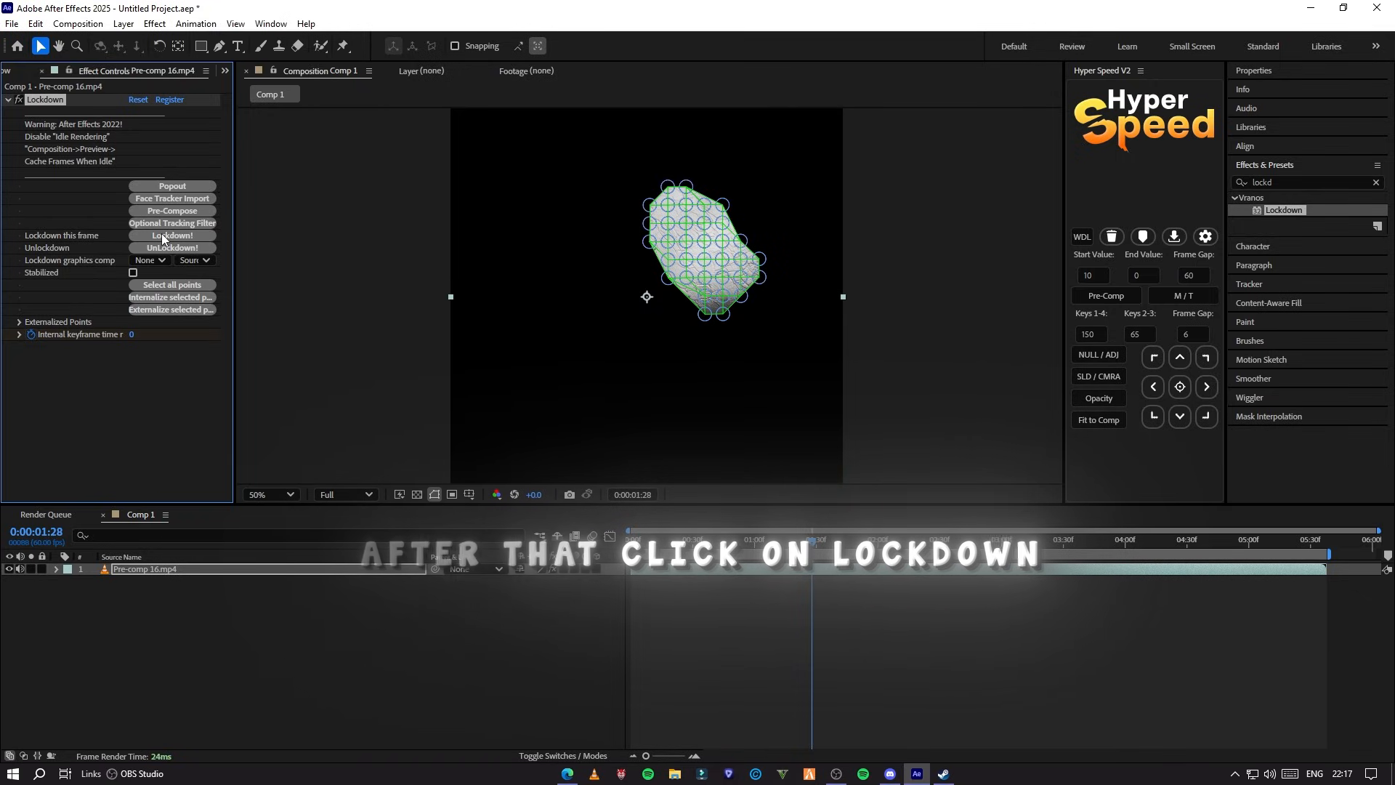
Step: Run Lockdown! to build the stabilized forehead composition from the track
{"action": "left_click", "coordinate": [172, 235]}
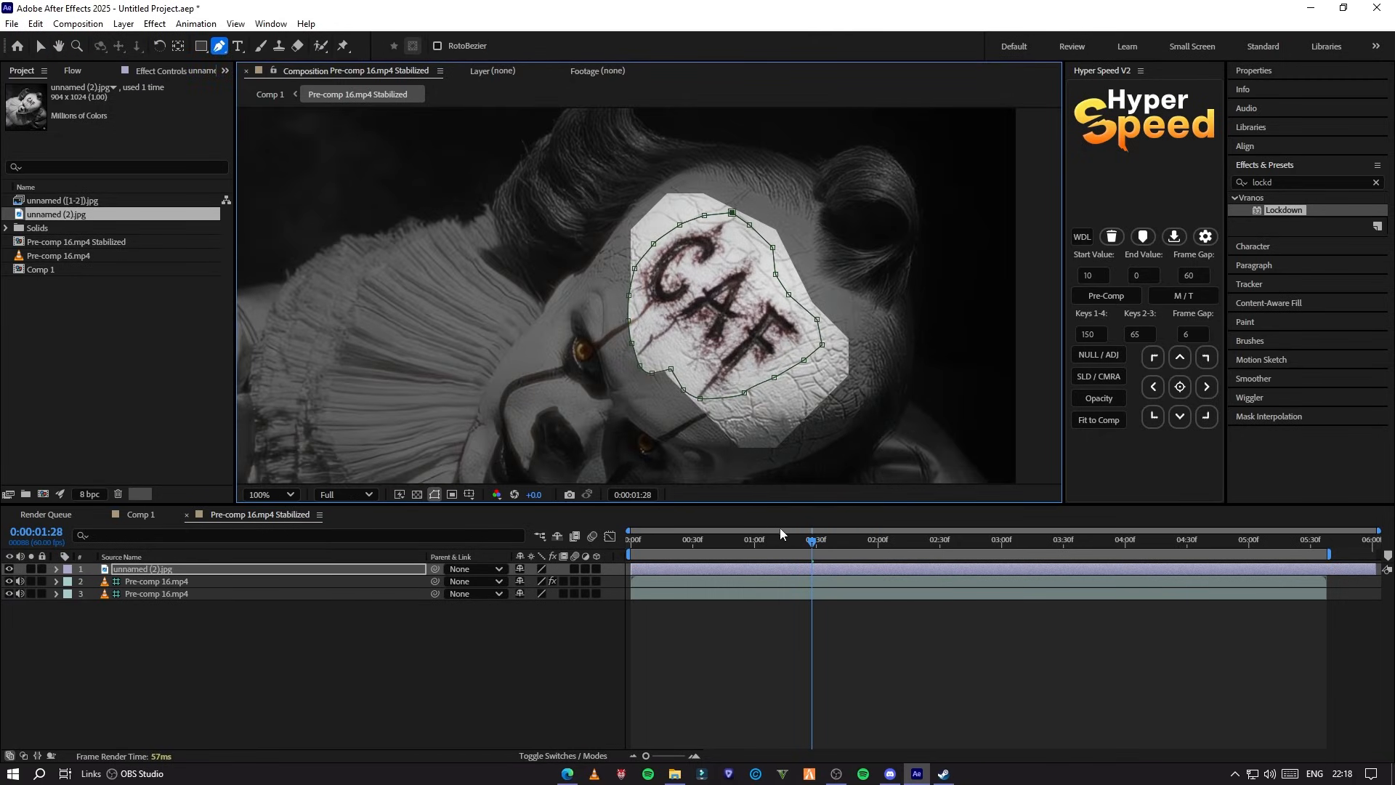
Step: Add the unnamed (2).jpg scar image to the stabilized comp and mask it to the forehead
{"action": "left_click", "coordinate": [56, 569]}
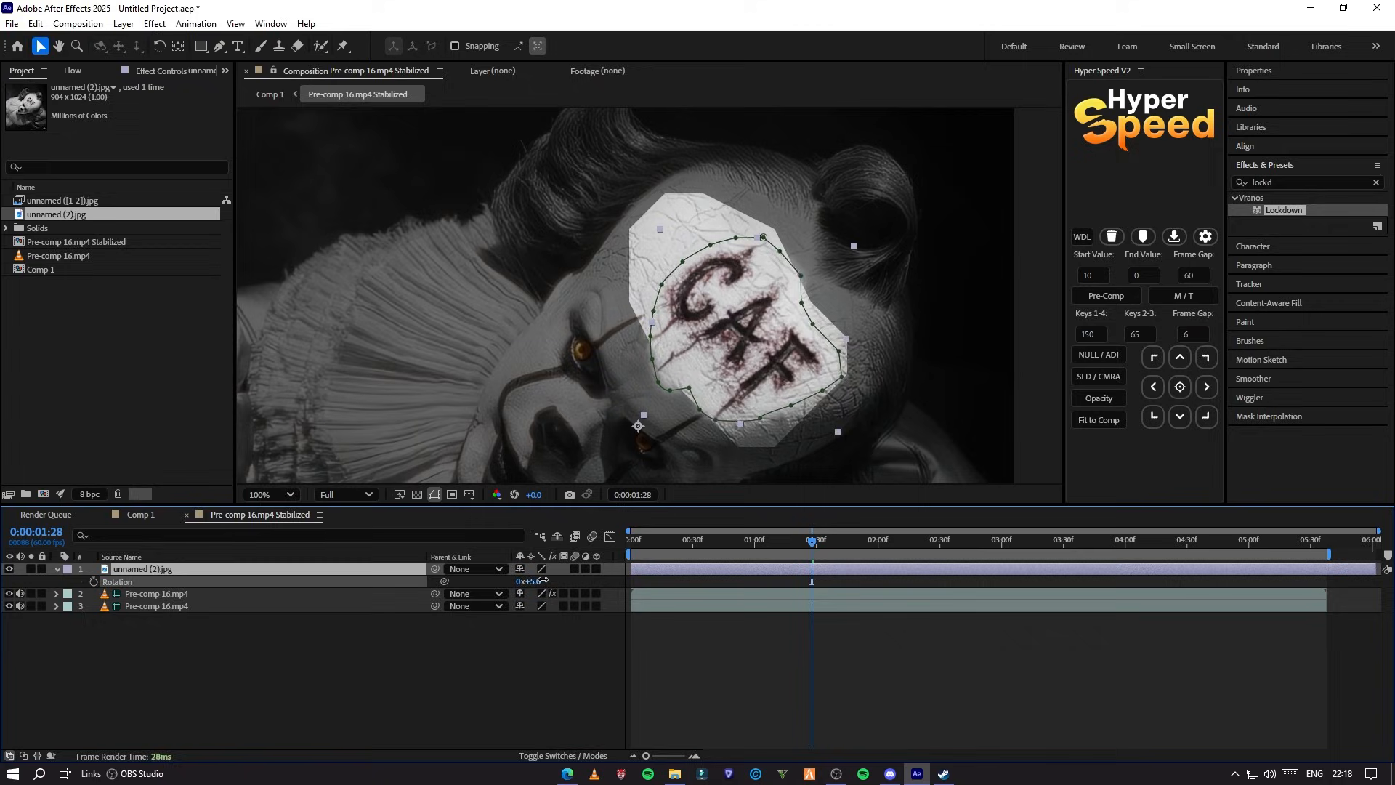
Step: Rotate the unnamed (2).jpg scar layer to about 9° to match the forehead tilt
{"action": "left_click_drag", "start_coordinate": [529, 581], "coordinate": [538, 581]}
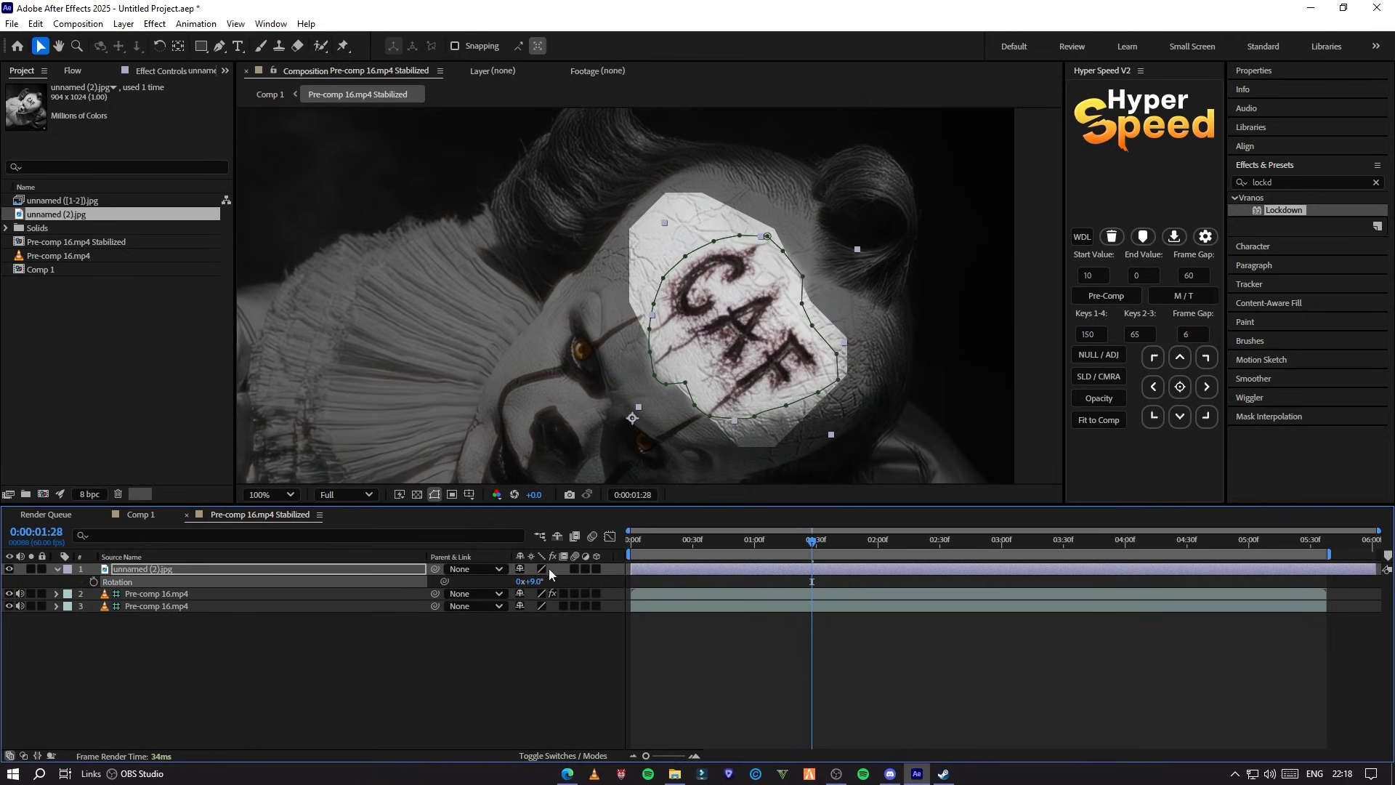